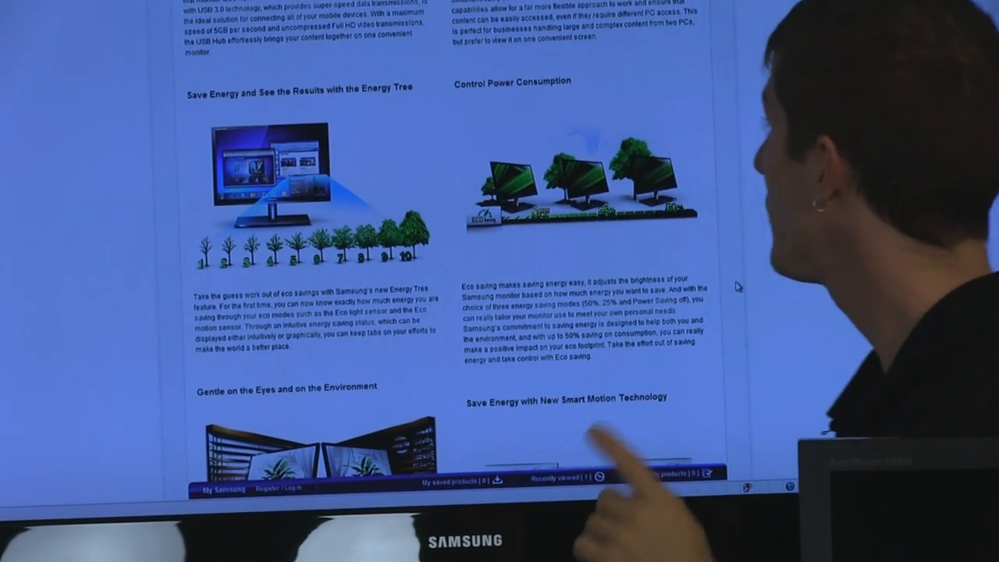
pyautogui.scroll(-3)
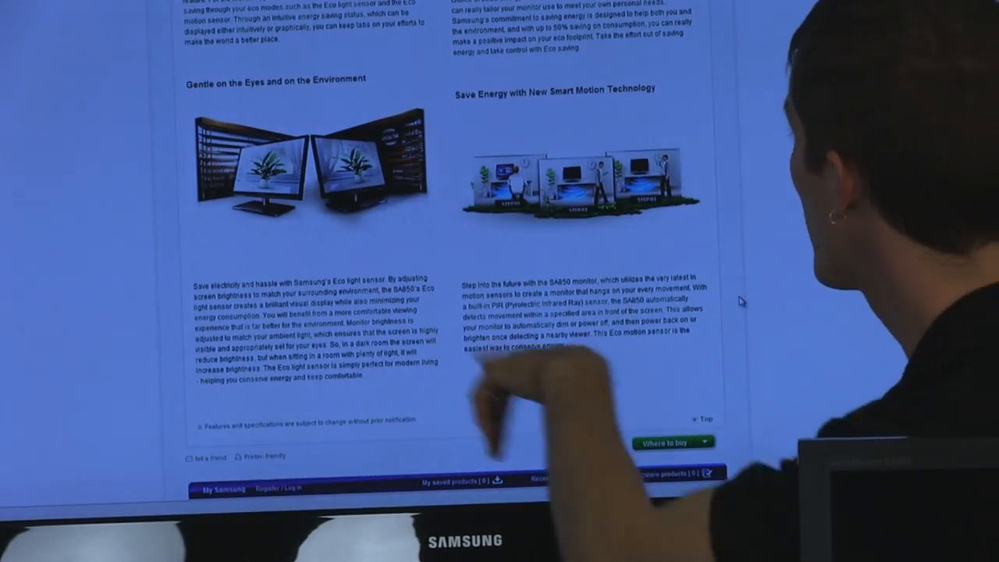